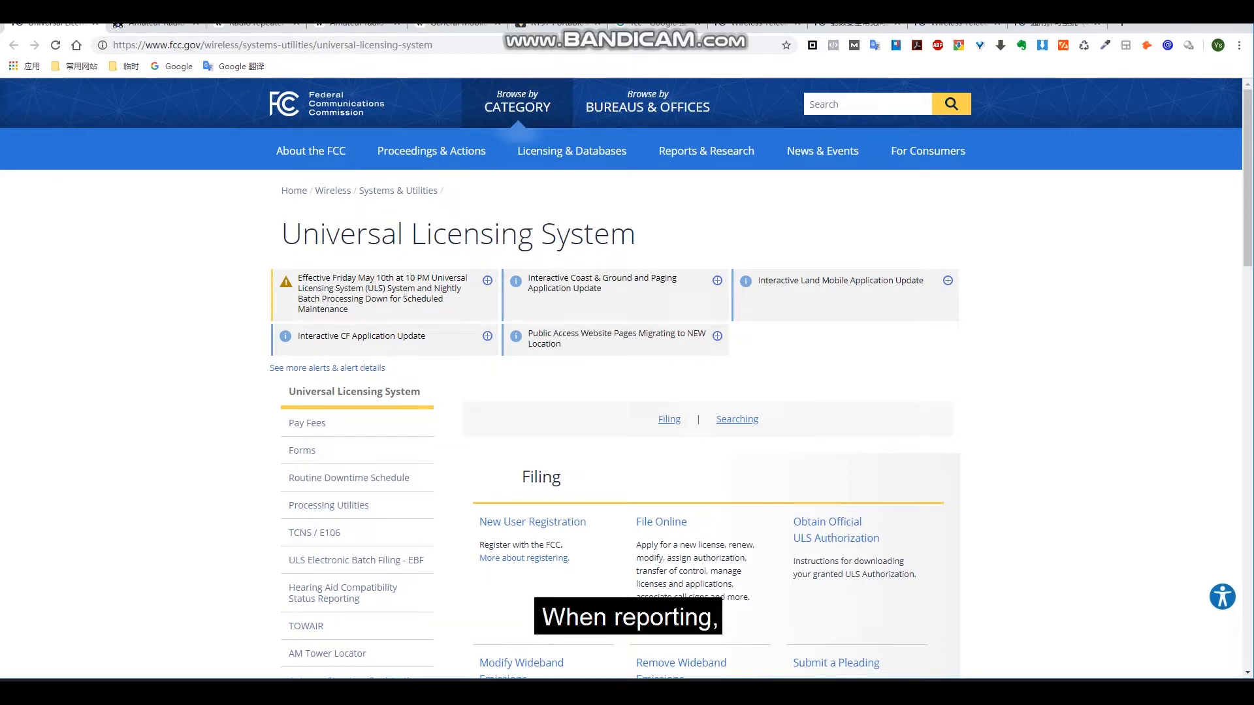
# Show the Birmingham 70cm repeater details popup on the Alabama map, then reach the GMRS Wikipedia article.
pyautogui.scroll(-3)
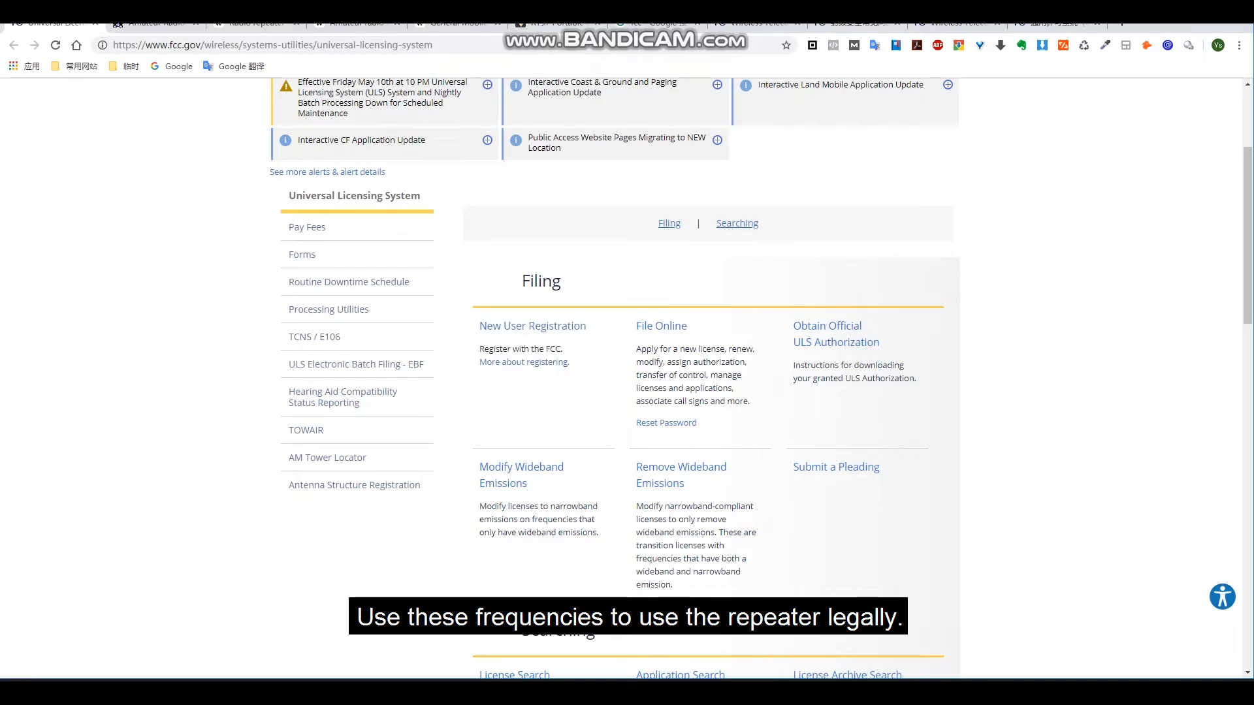
pyautogui.rightClick(532, 325)
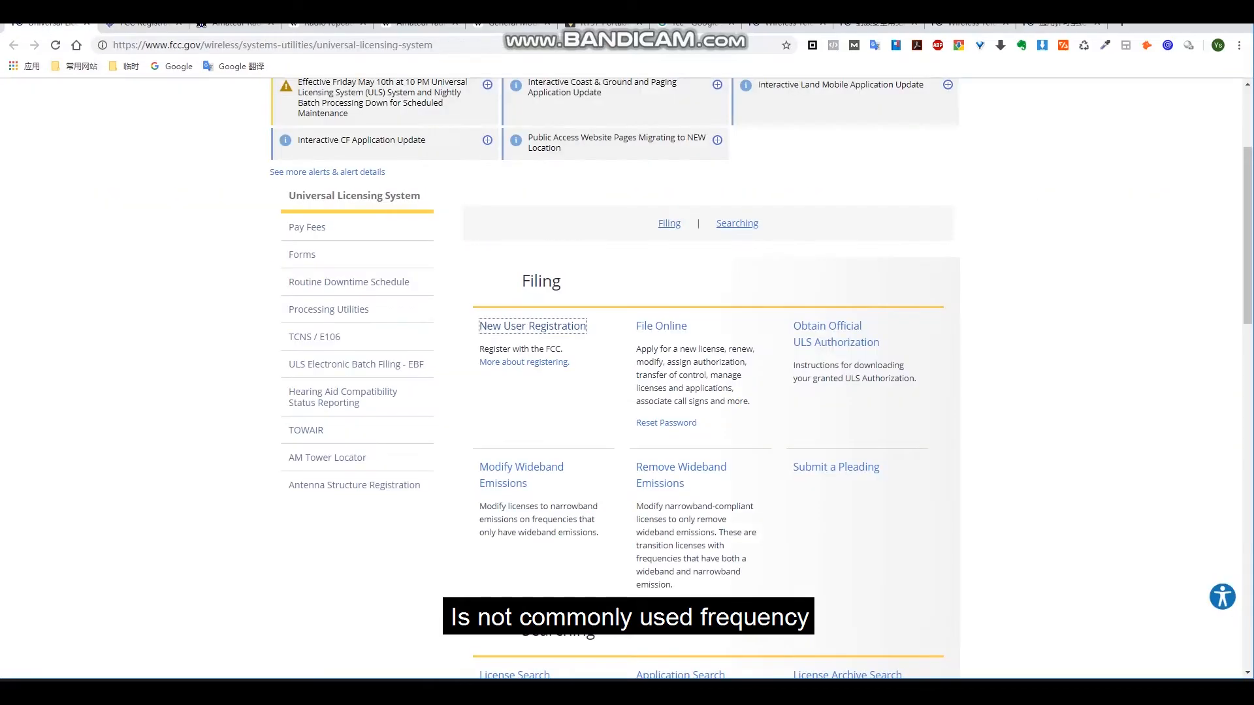
pyautogui.rightClick(301, 254)
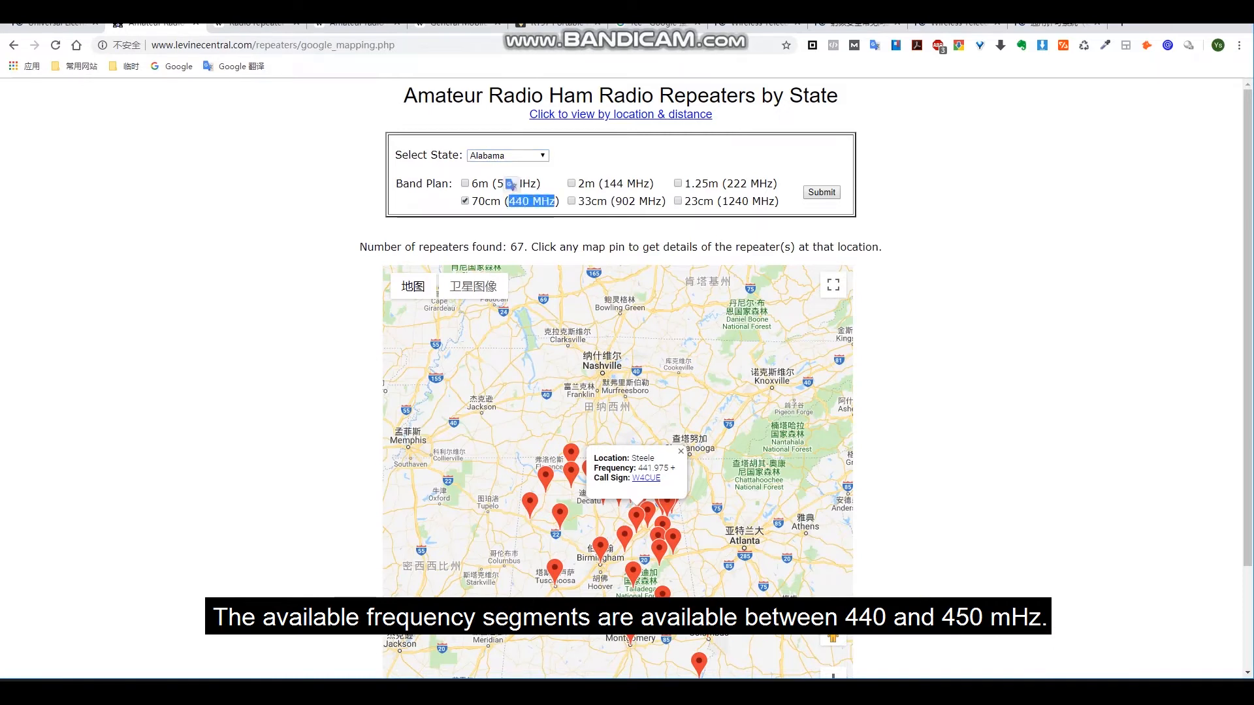
pyautogui.click(820, 192)
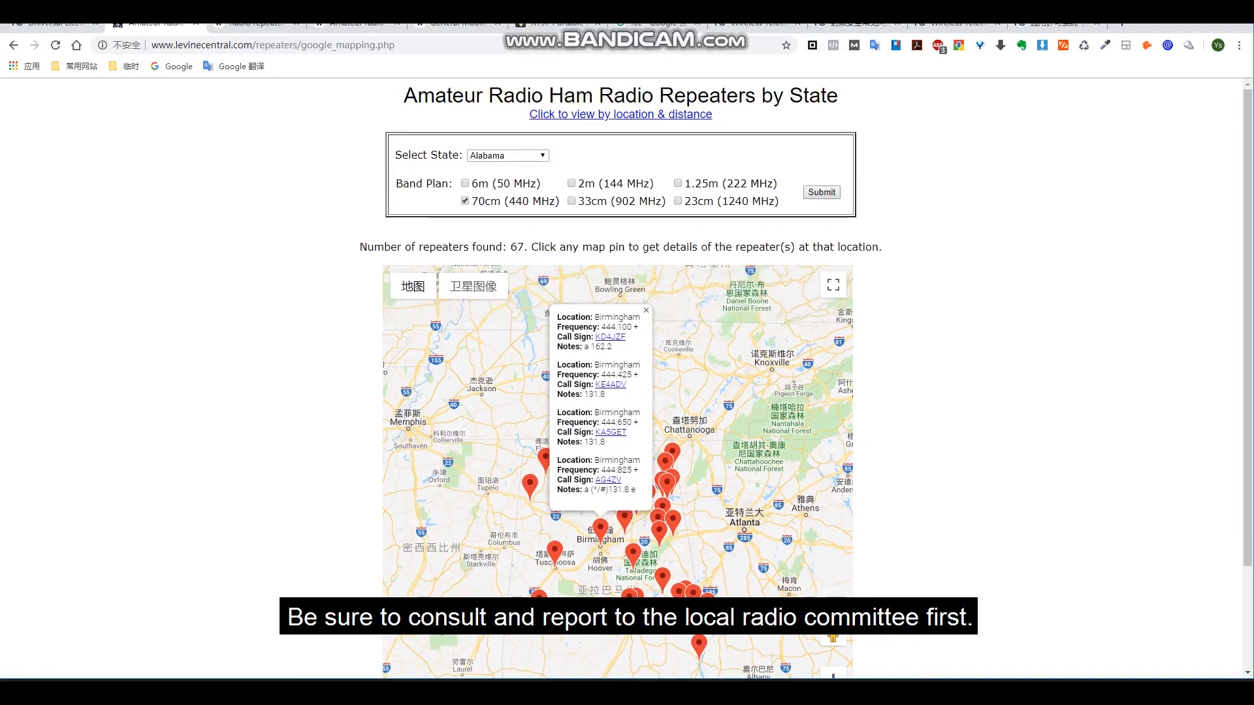
pyautogui.doubleClick(616, 375)
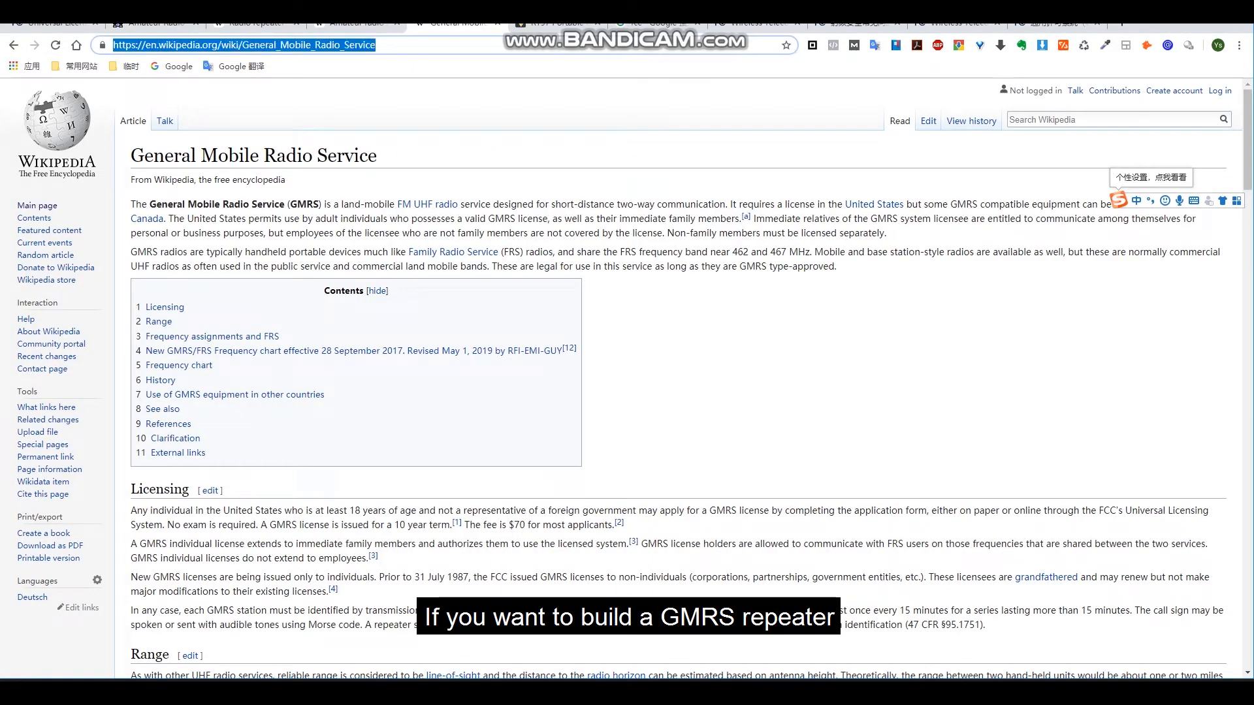
pyautogui.scroll(-3)
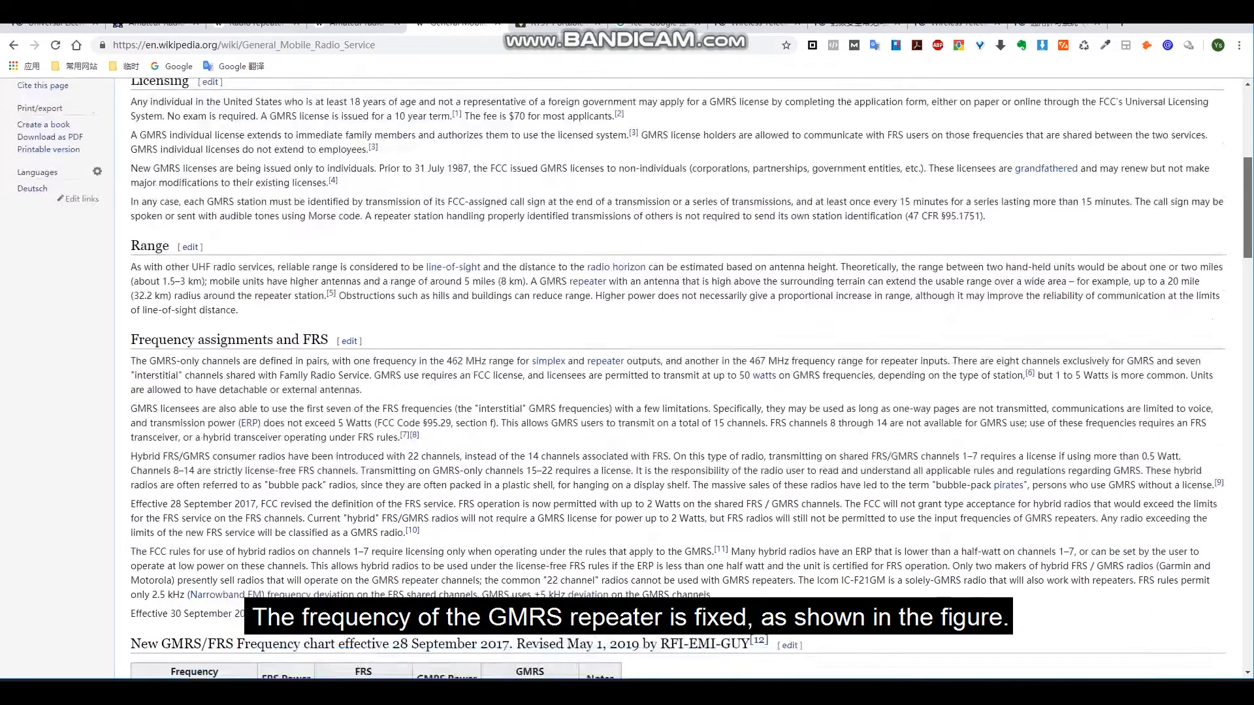
pyautogui.scroll(-3)
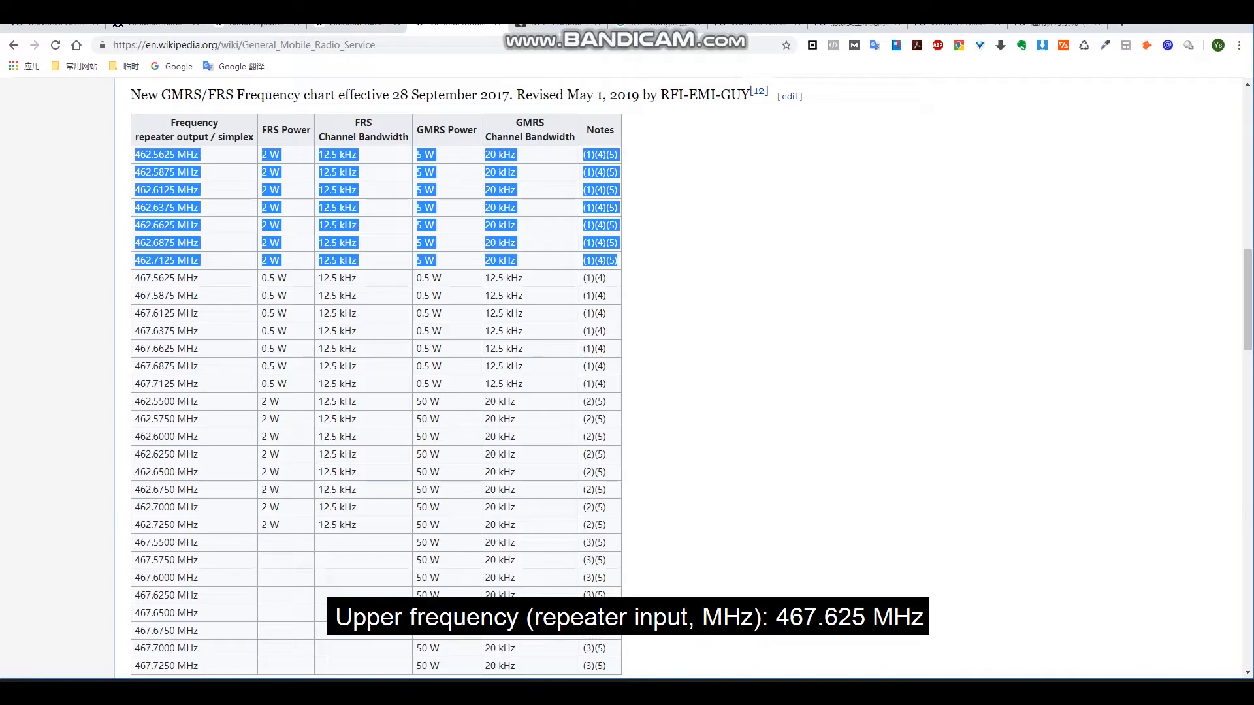
pyautogui.click(445, 129)
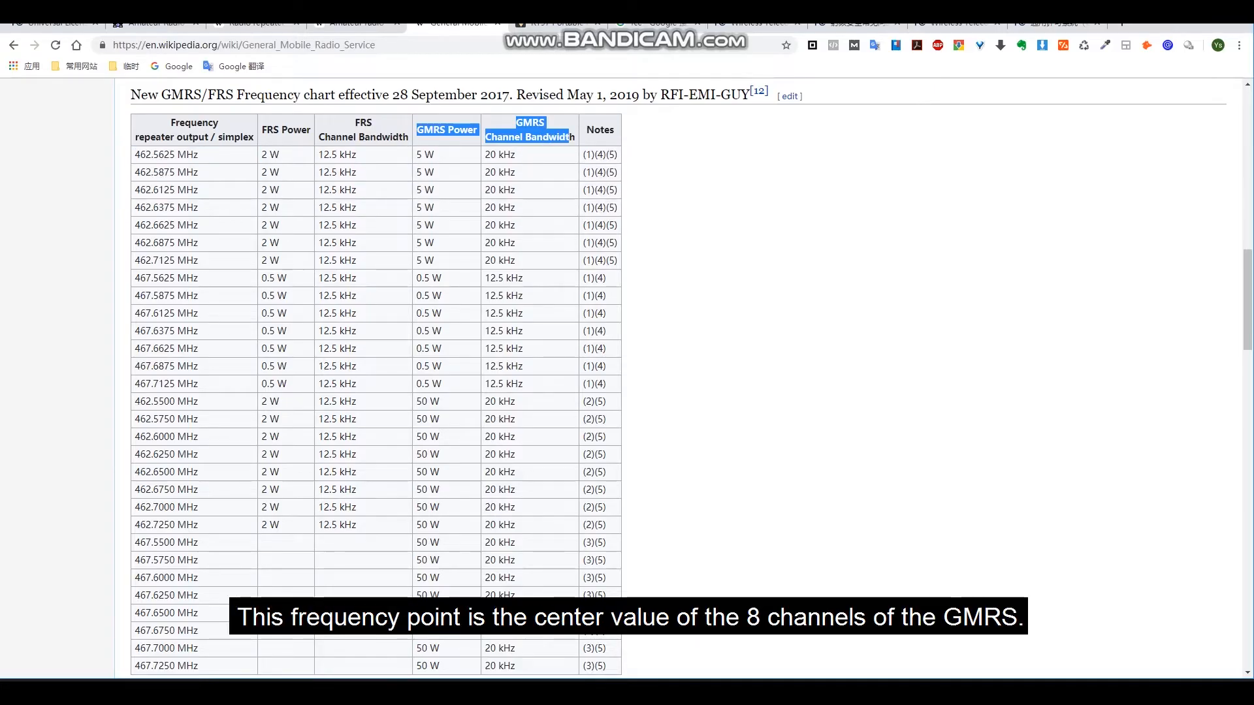
pyautogui.scroll(-3)
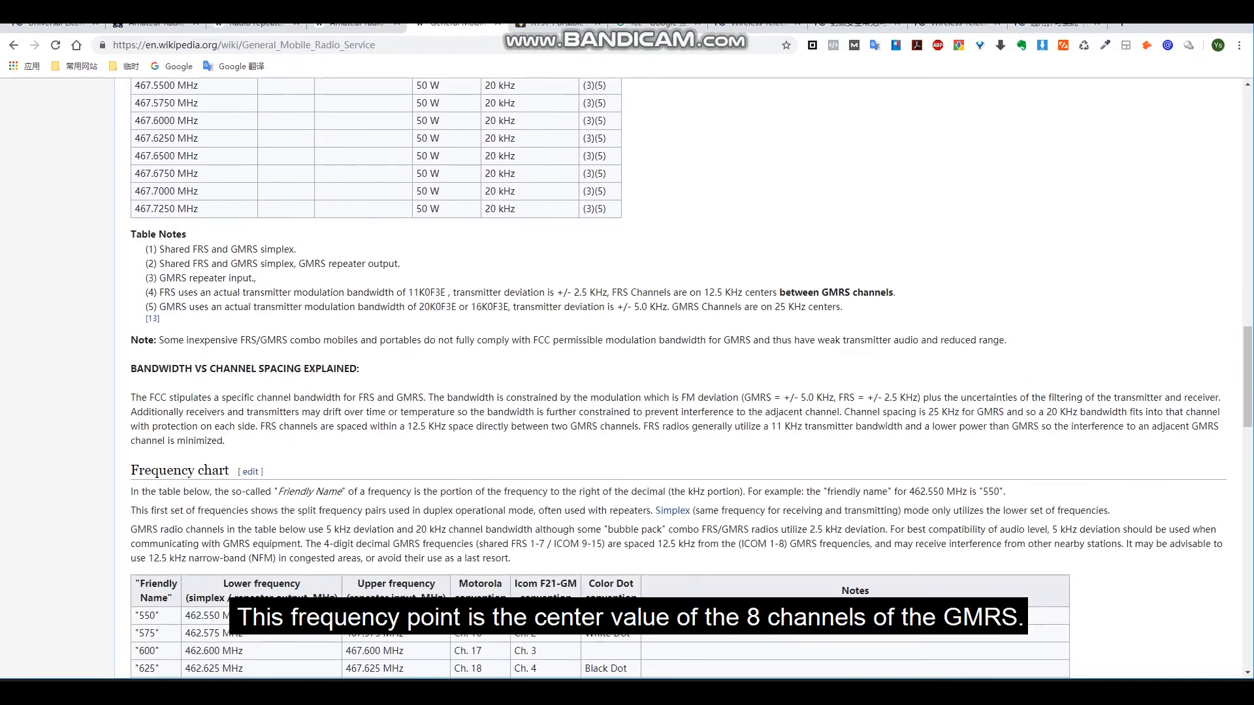
pyautogui.scroll(-3)
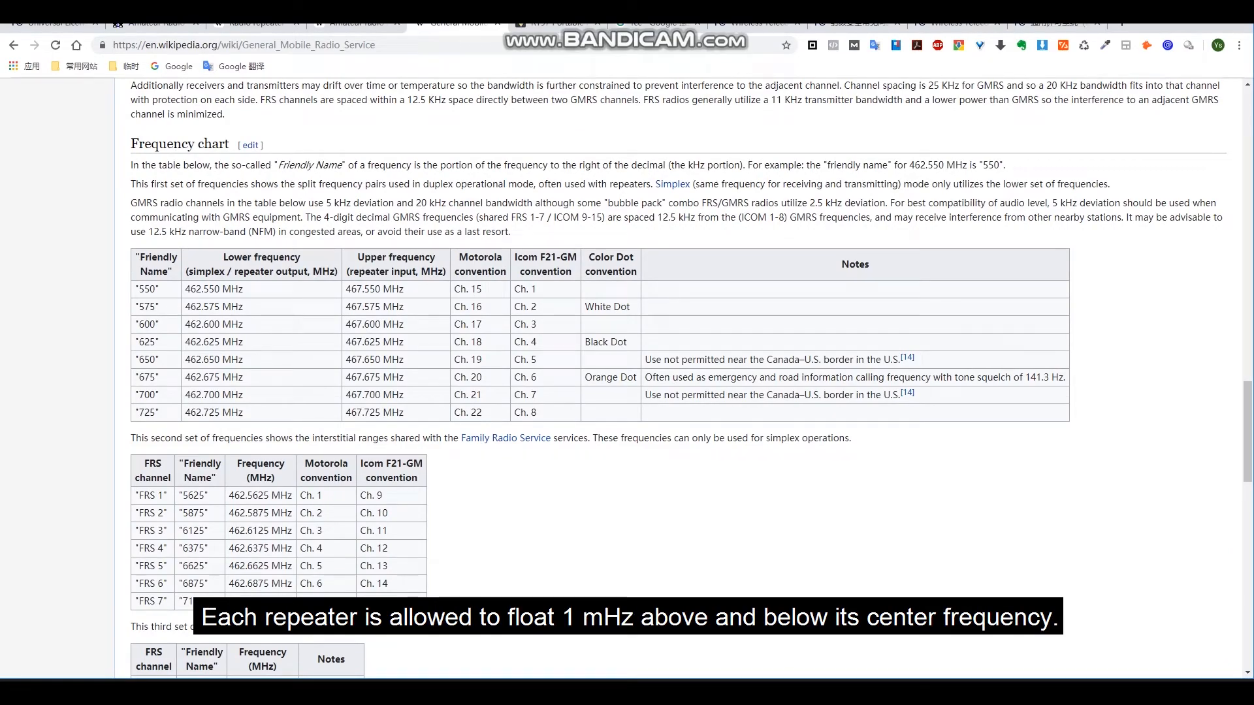
pyautogui.moveTo(156, 264); pyautogui.dragTo(880, 412)
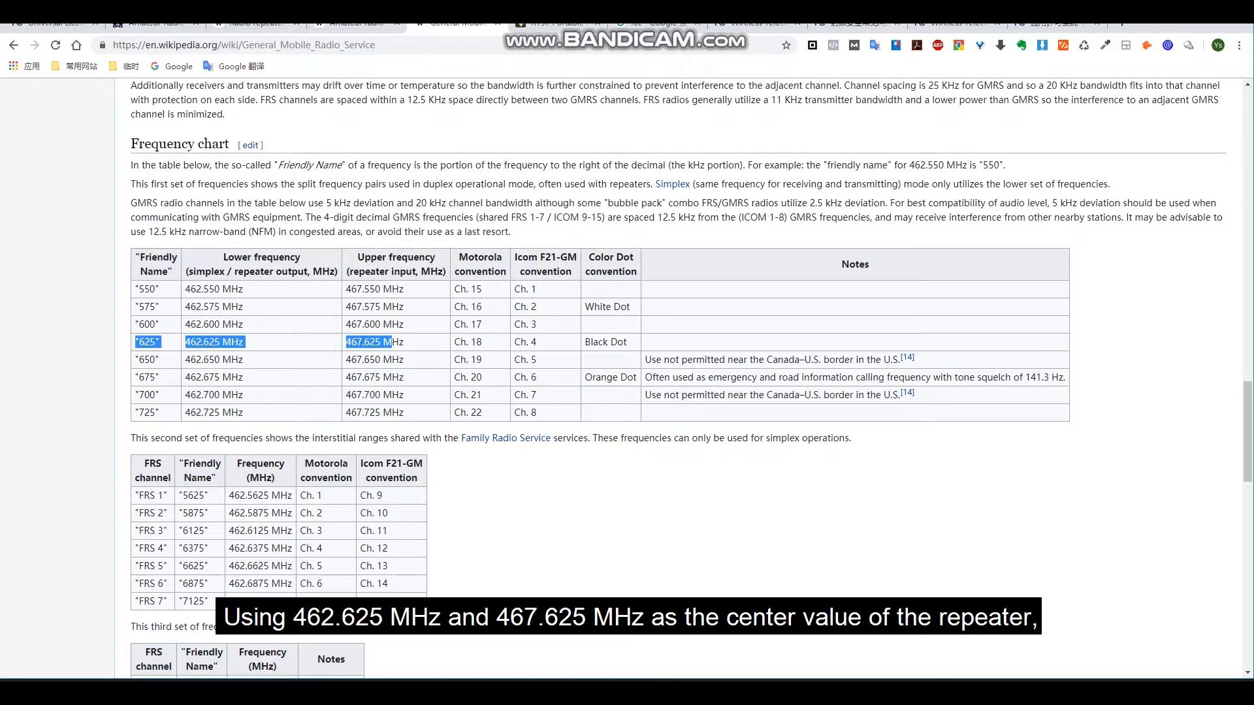
pyautogui.moveTo(184, 342); pyautogui.dragTo(628, 341)
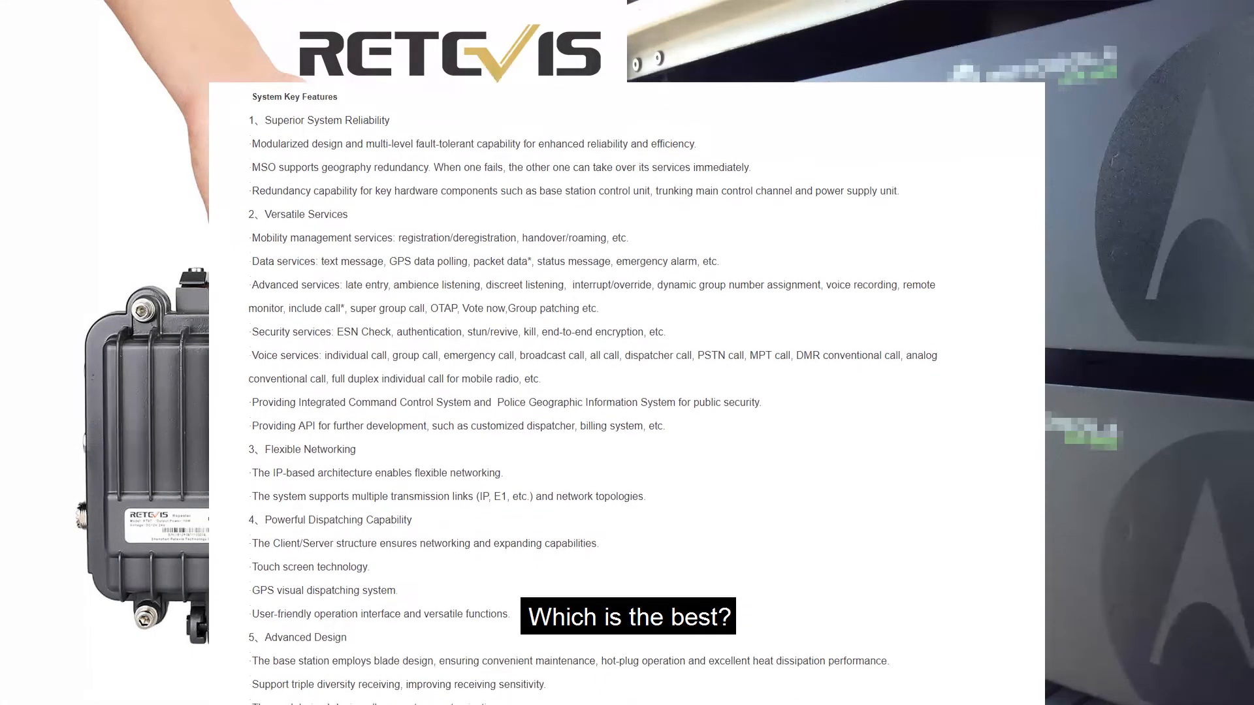
pyautogui.scroll(-3)
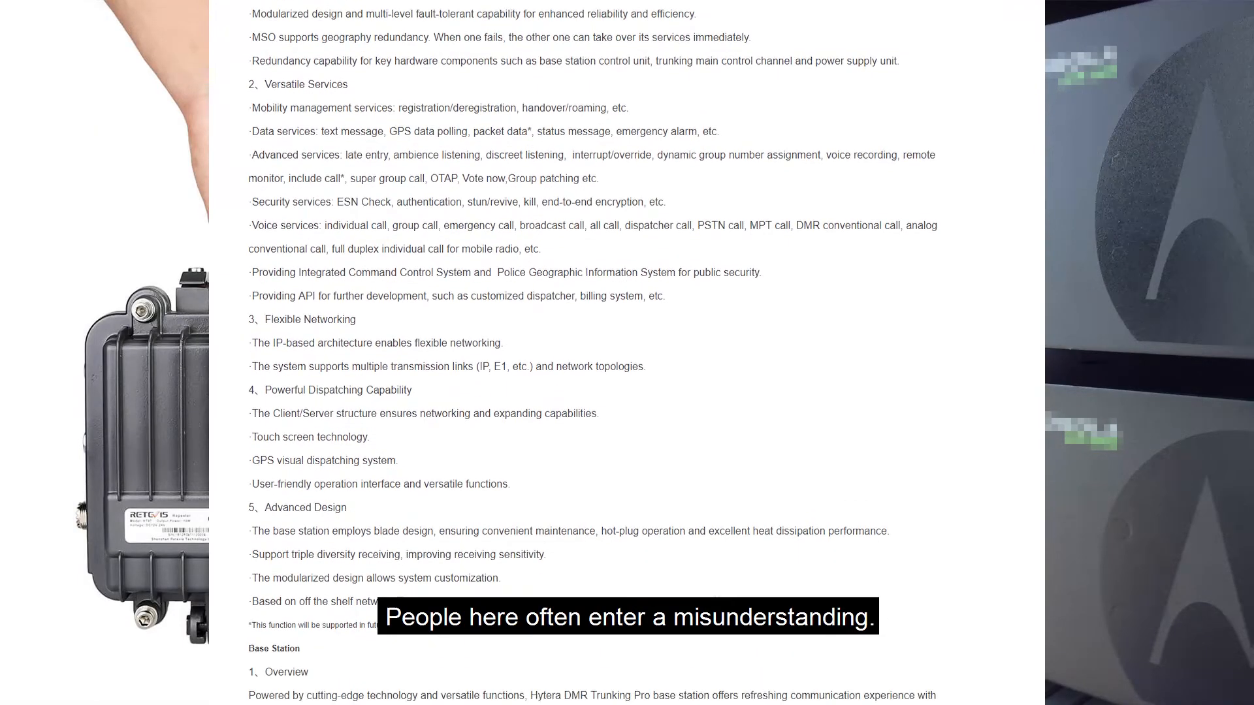
pyautogui.scroll(-3)
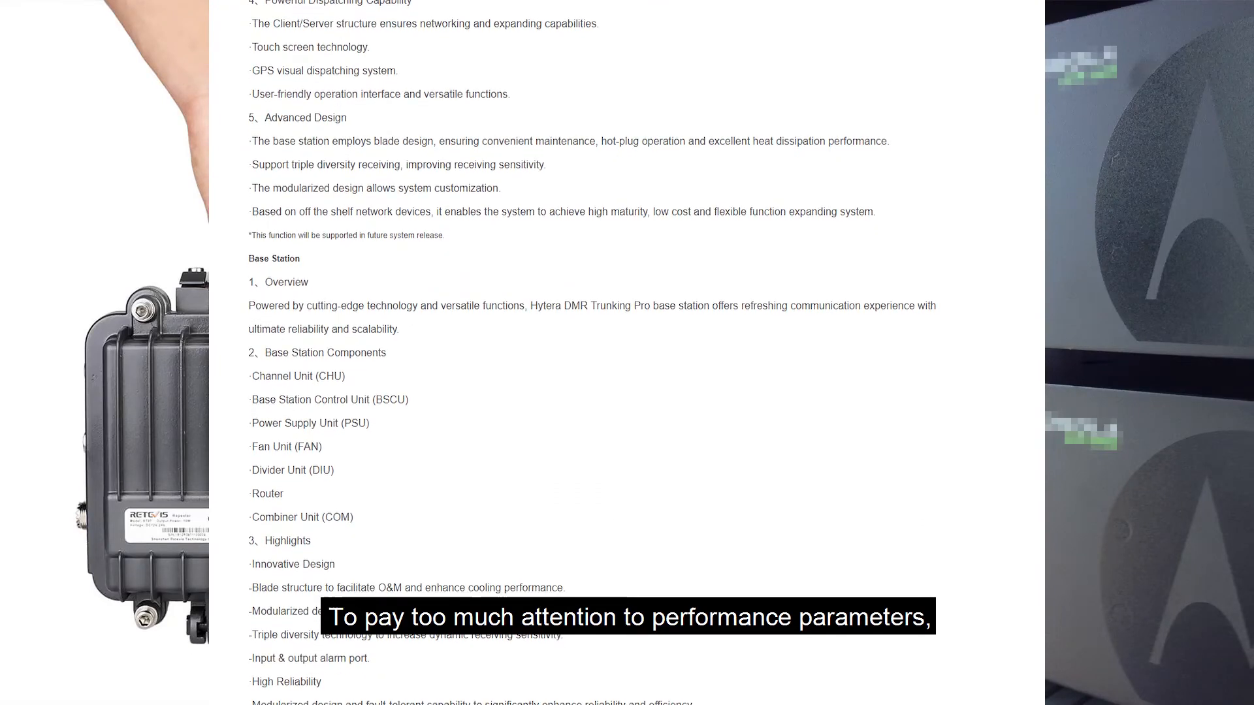
pyautogui.scroll(-3)
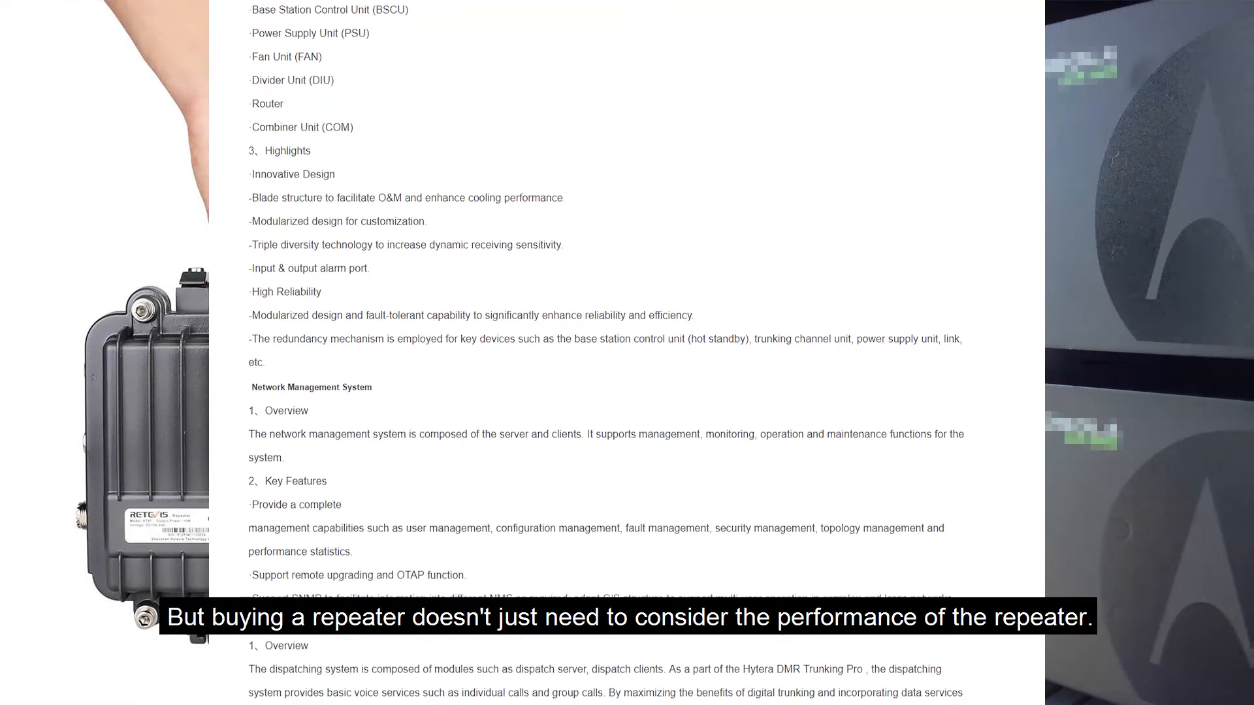
pyautogui.scroll(-3)
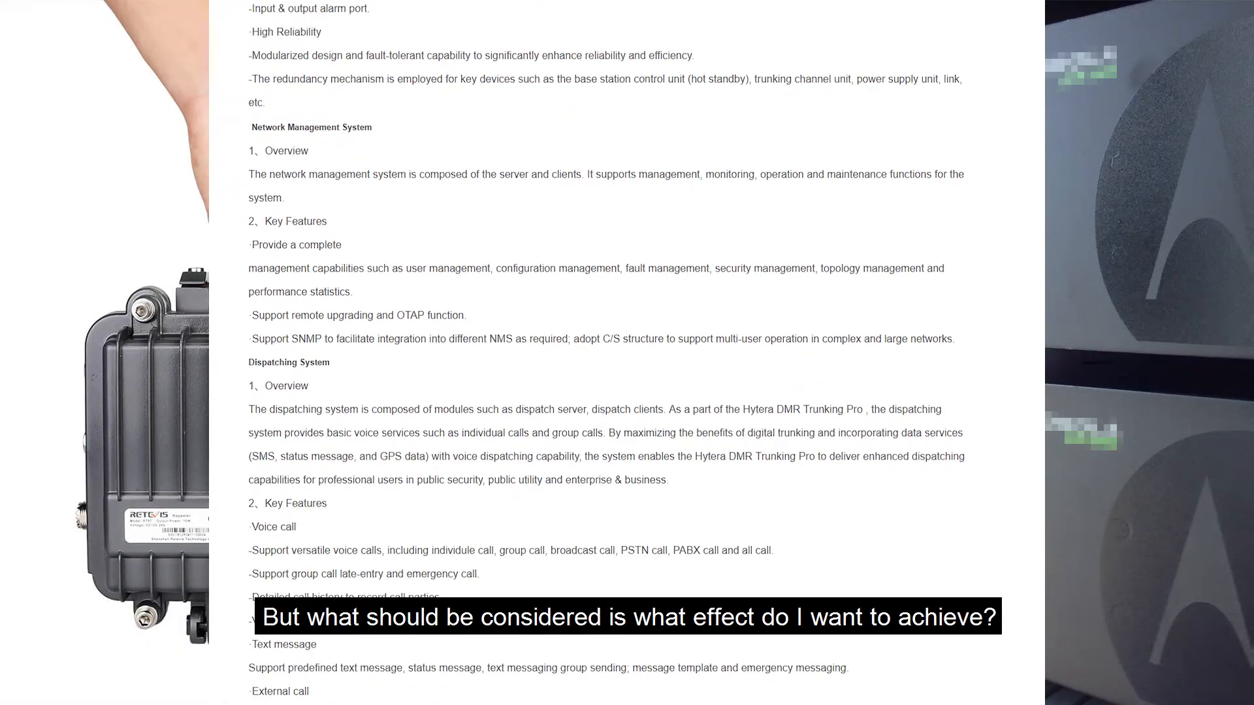
pyautogui.scroll(-3)
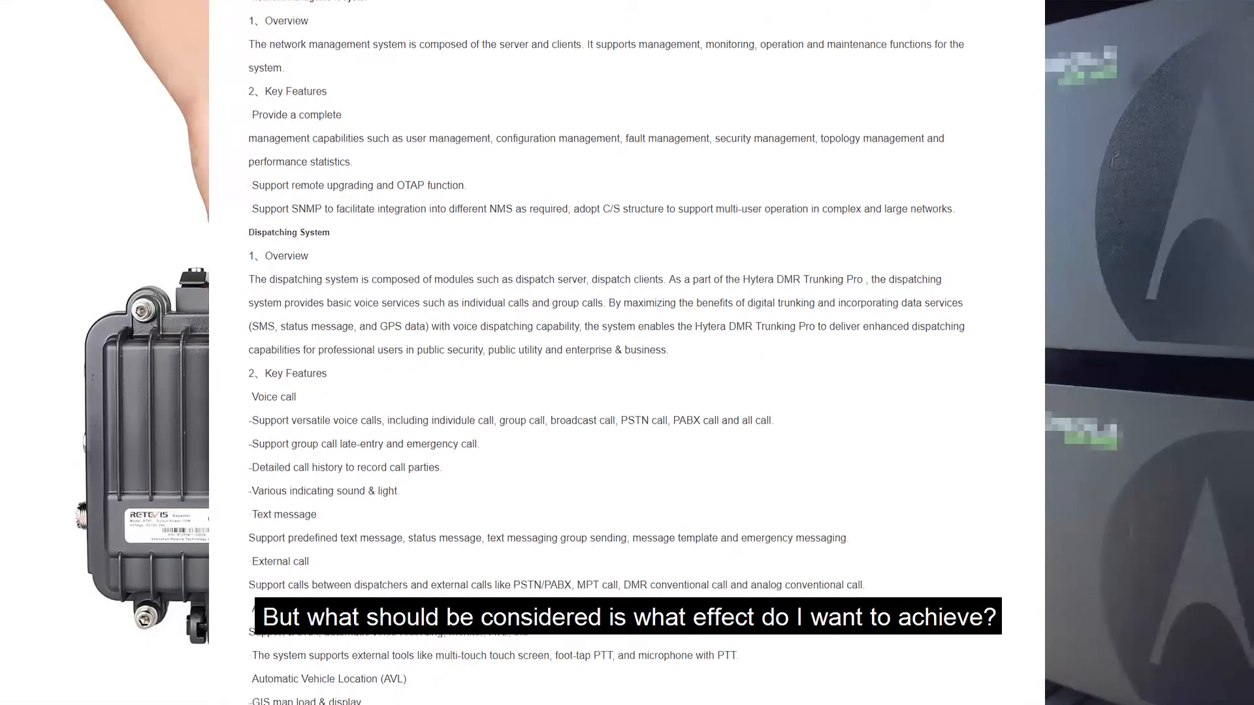
pyautogui.scroll(-3)
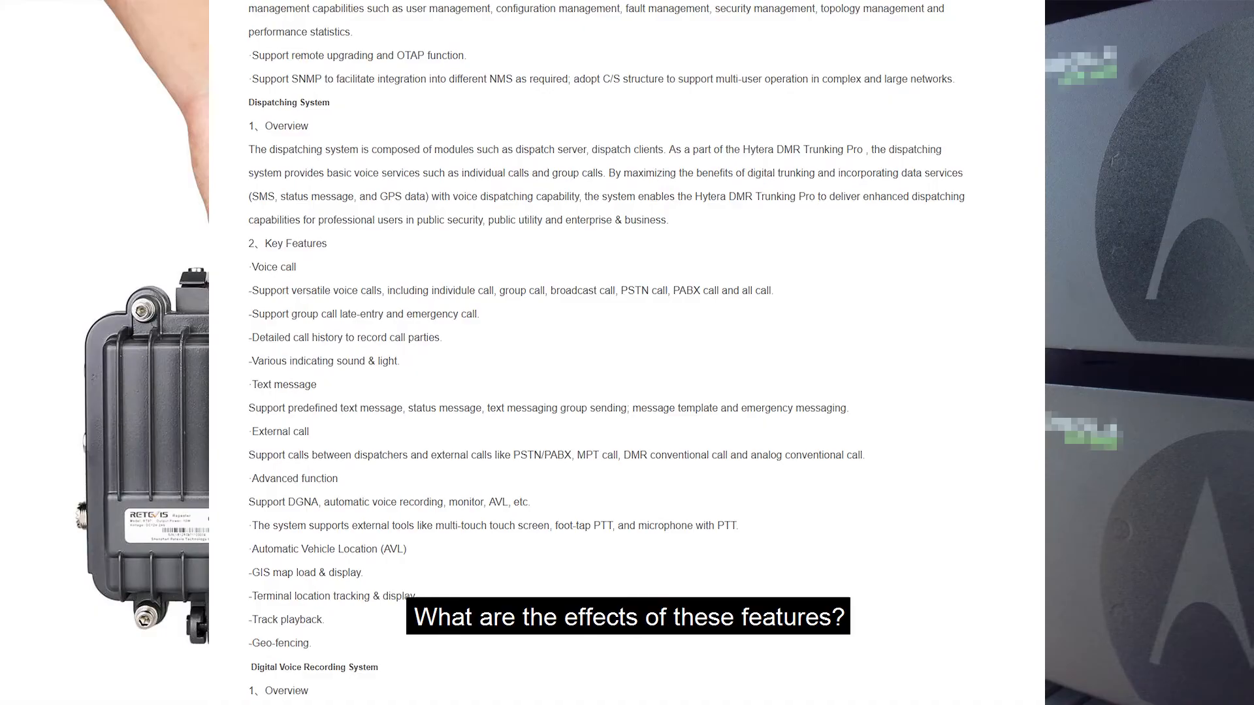
pyautogui.scroll(-3)
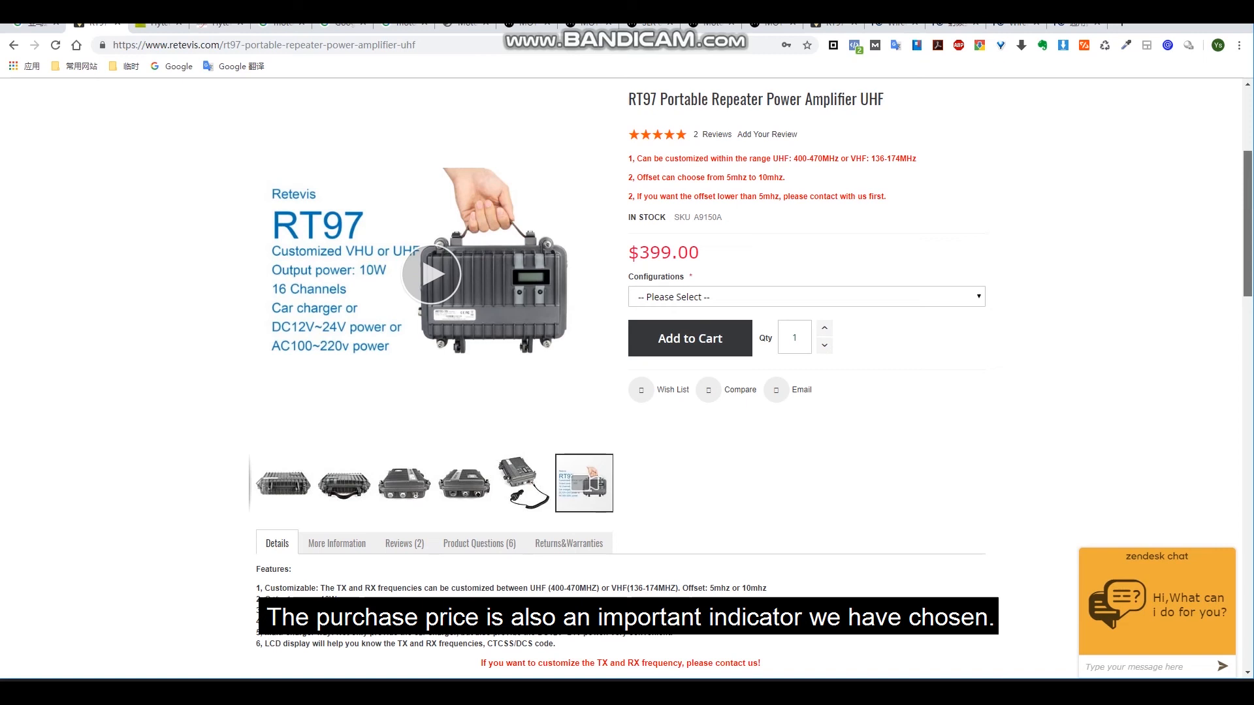
pyautogui.scroll(-3)
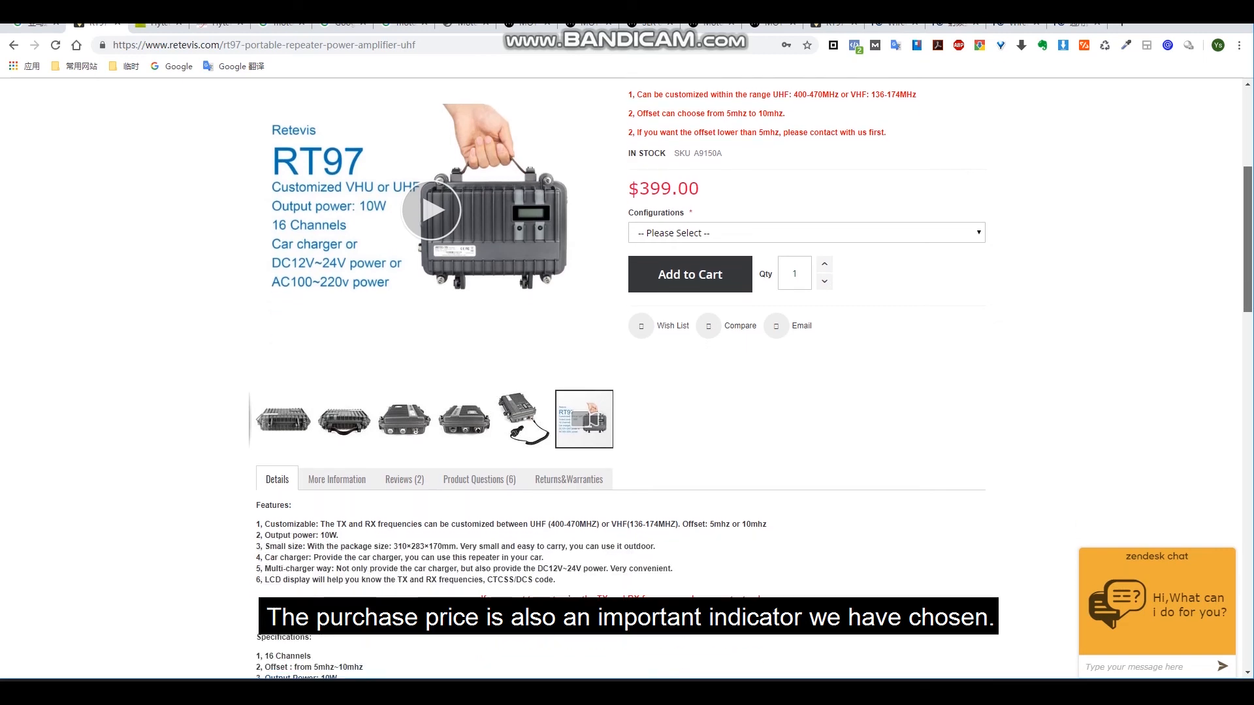
pyautogui.scroll(-3)
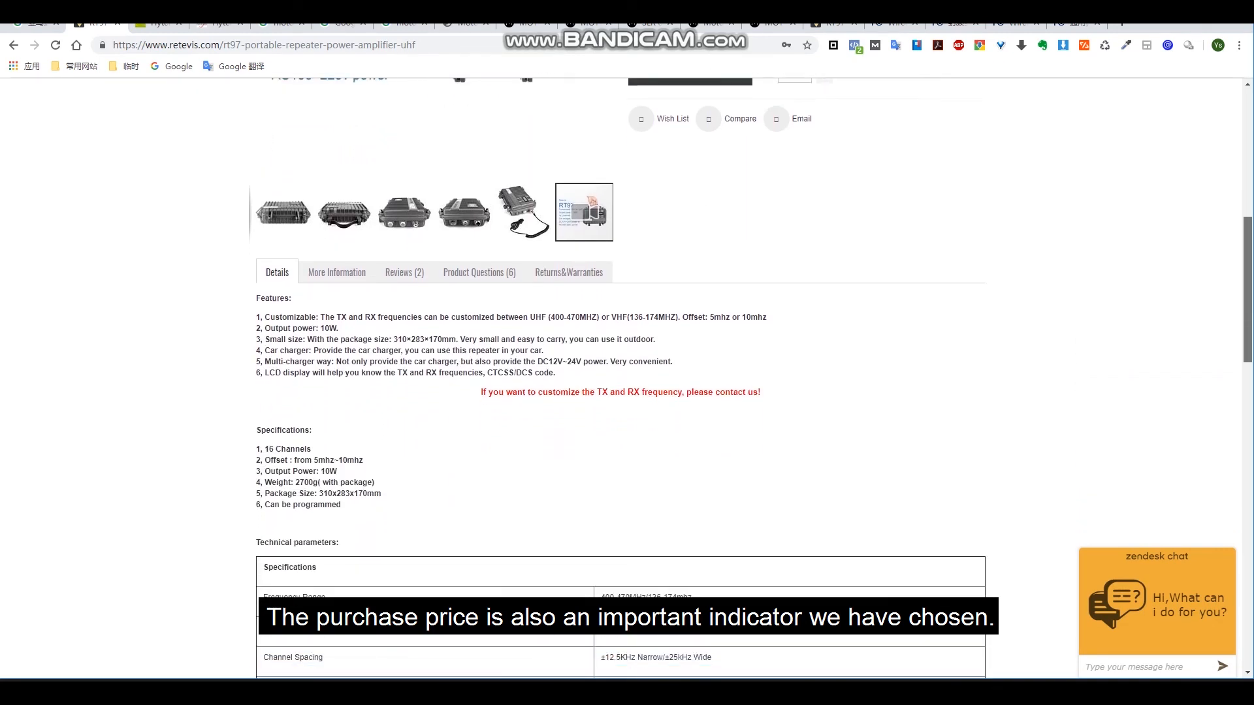
pyautogui.scroll(-3)
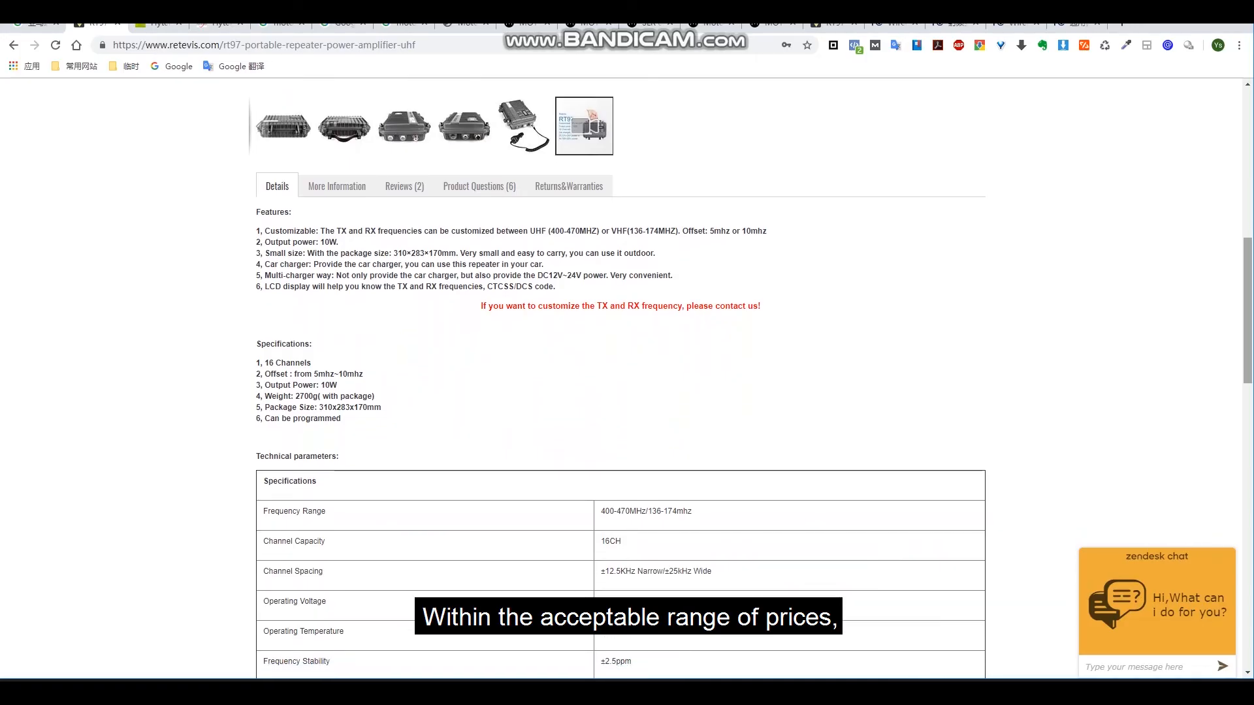
pyautogui.scroll(-3)
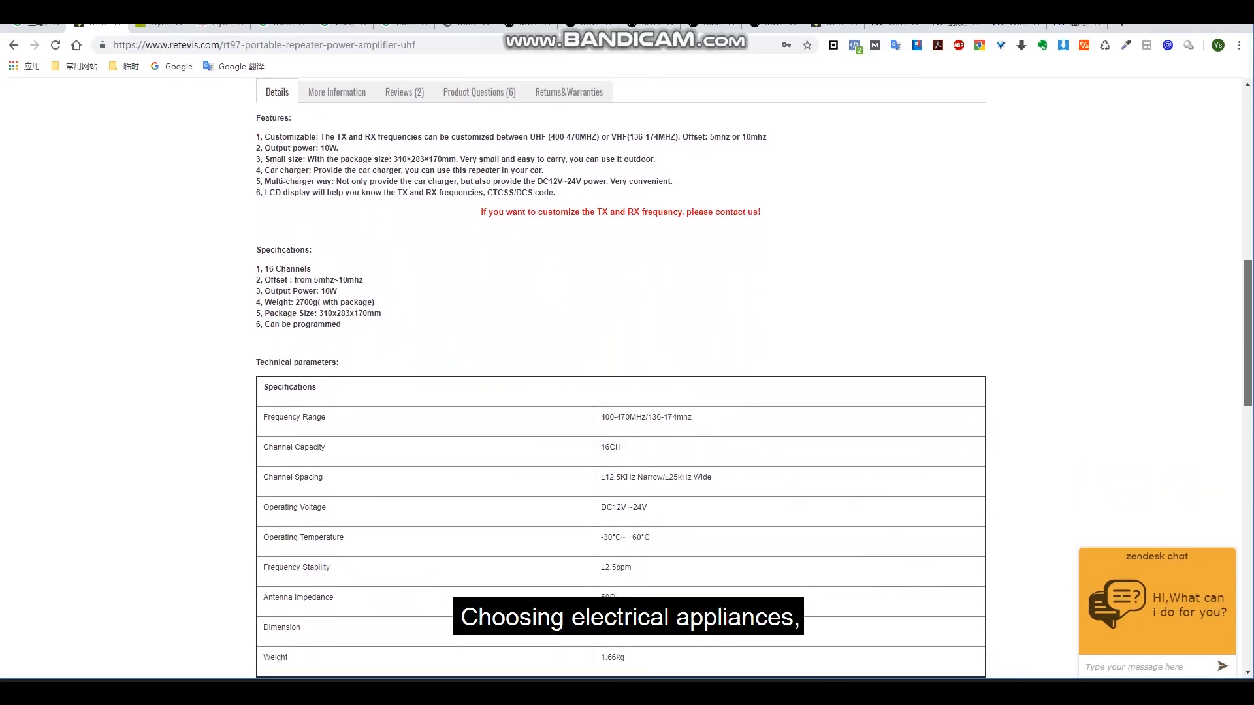
pyautogui.scroll(-3)
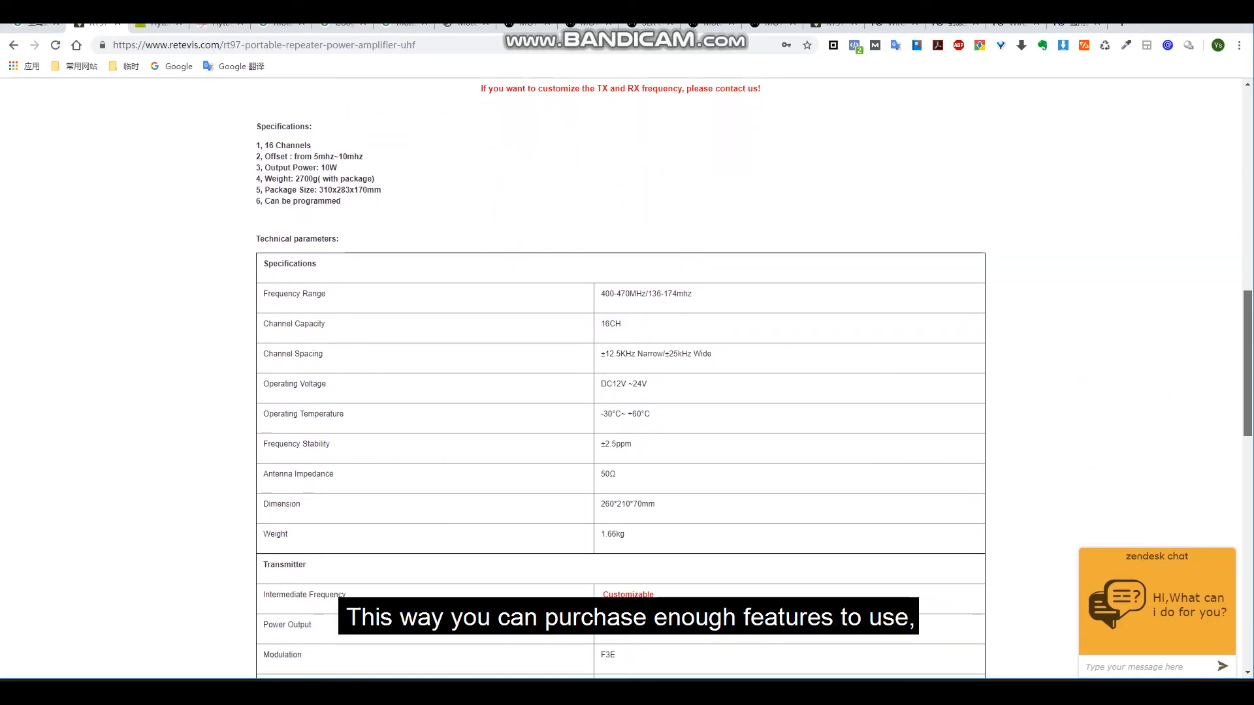